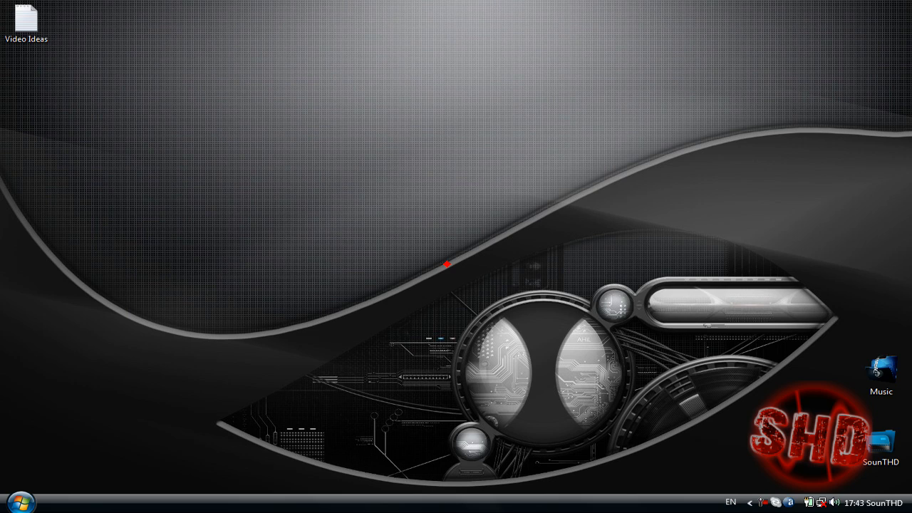
mouse_move(15, 502)
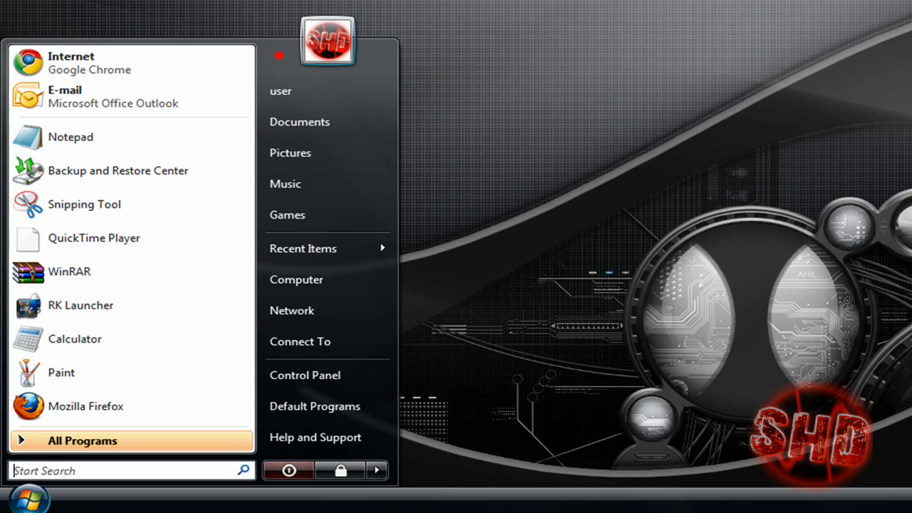
From Control Panel User Accounts, choose to change the picture and browse for more pictures
click(279, 91)
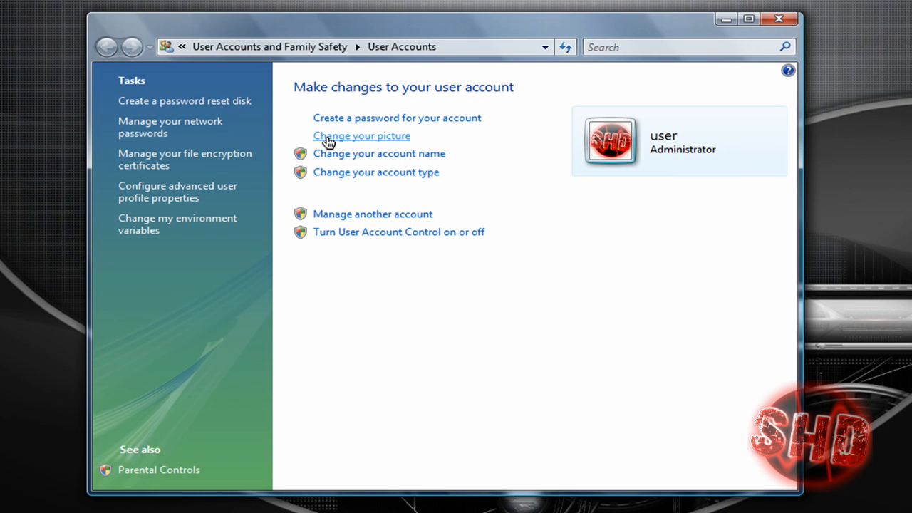
click(362, 135)
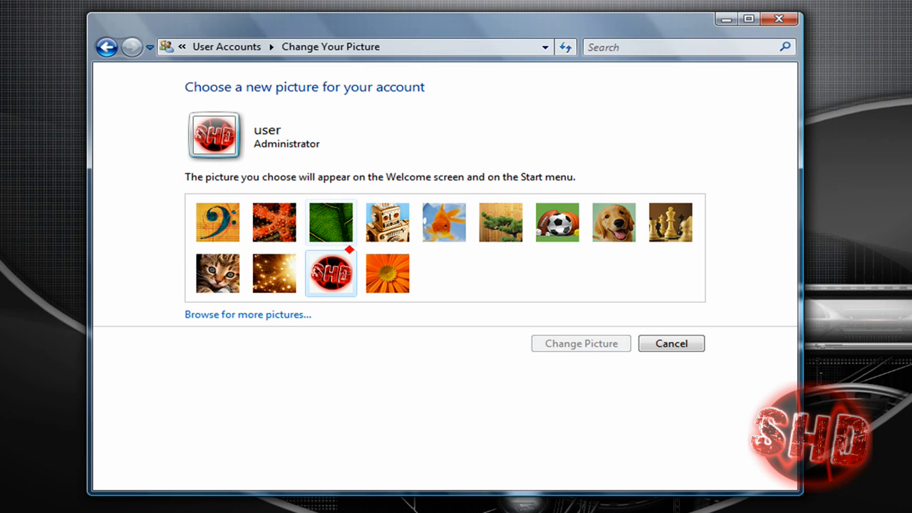
click(248, 315)
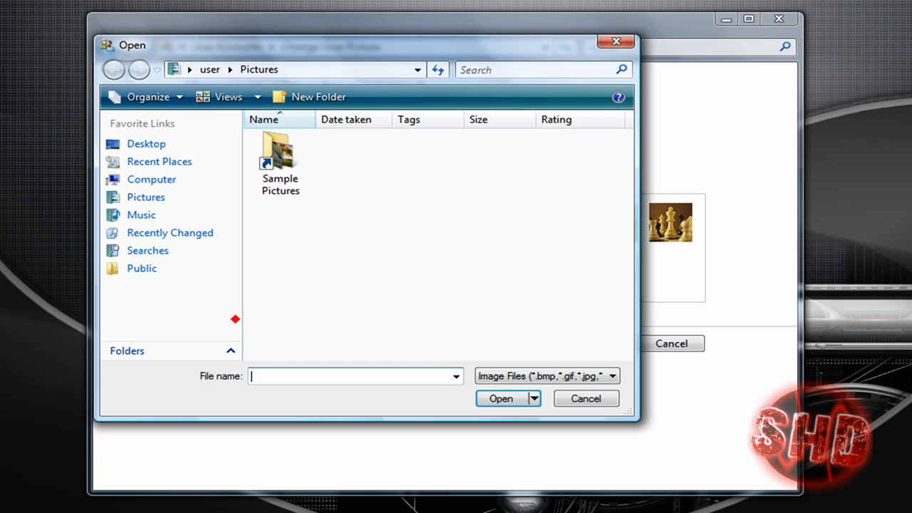
Navigate to Documents and set 'watermark1 (3)' as the account picture
click(148, 251)
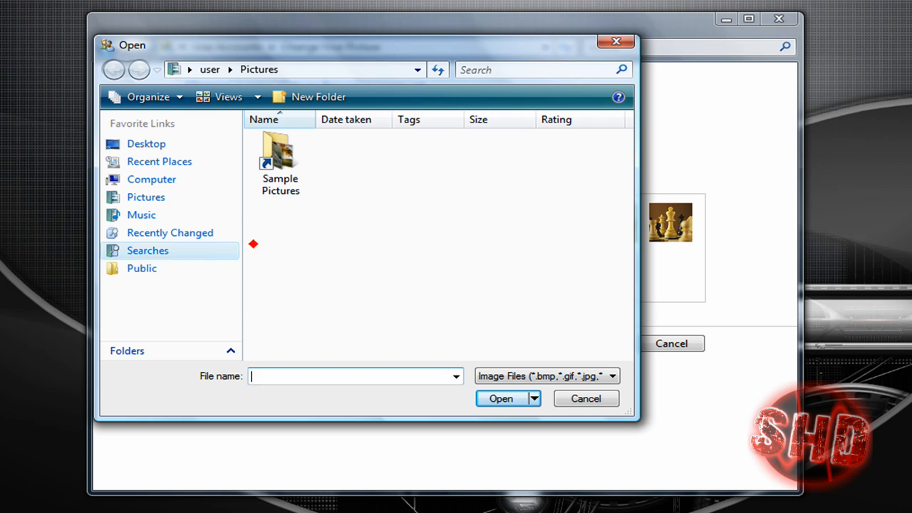
mouse_move(325, 214)
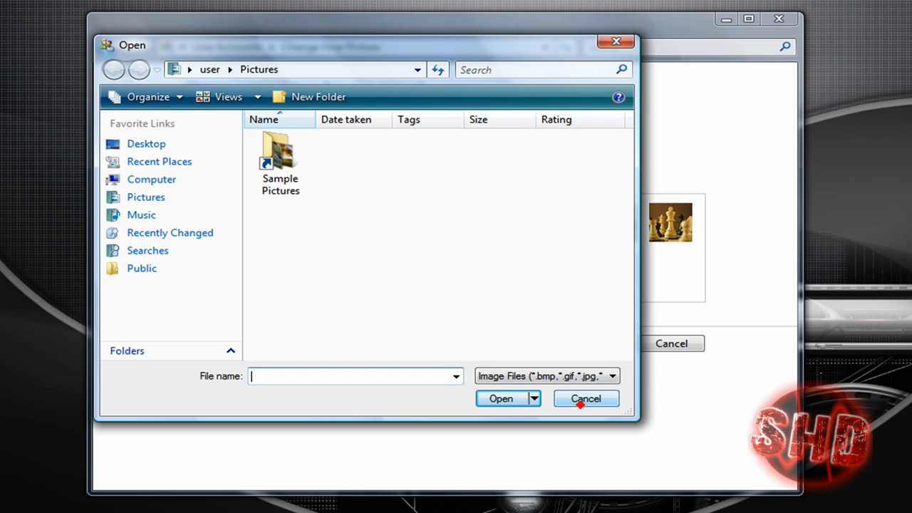
mouse_move(141, 214)
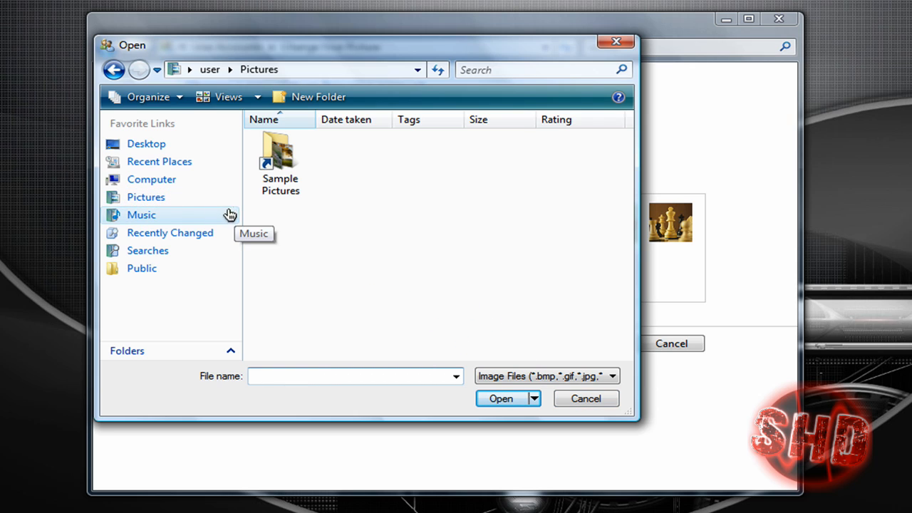
mouse_move(151, 180)
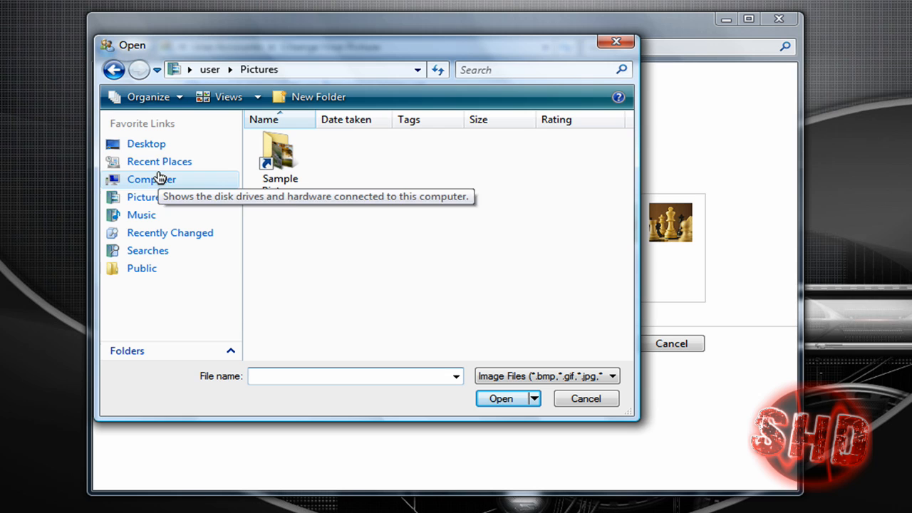
click(151, 180)
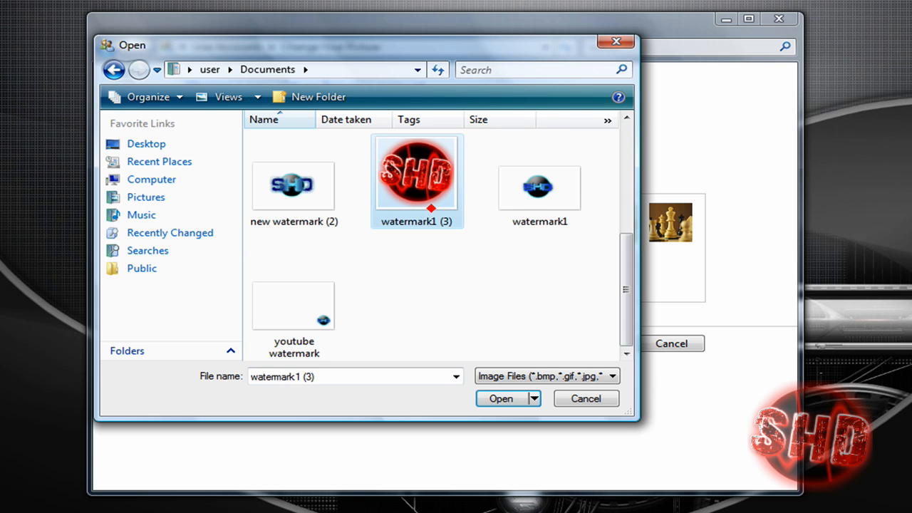
click(501, 399)
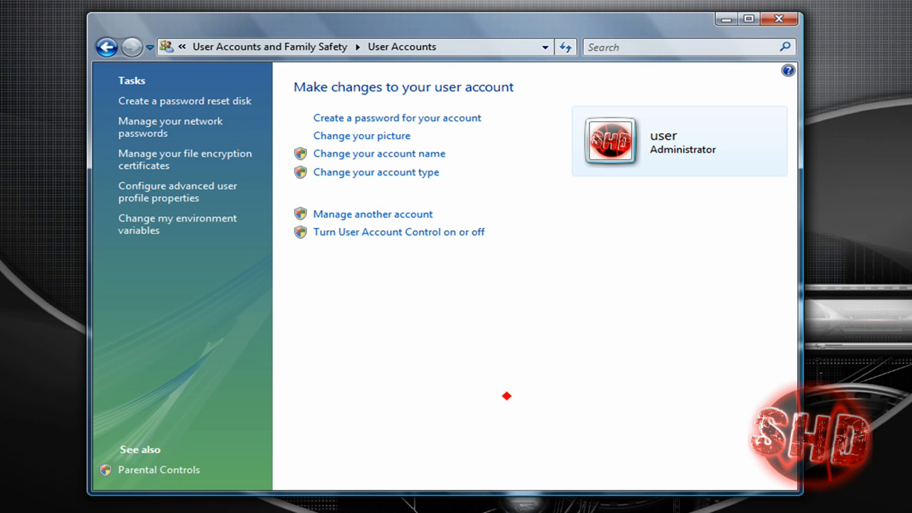
mouse_move(772, 54)
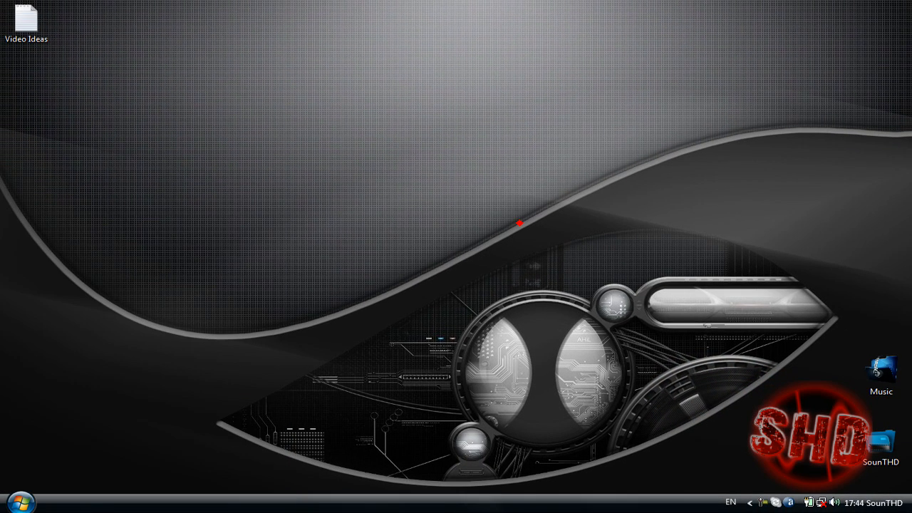
mouse_move(440, 270)
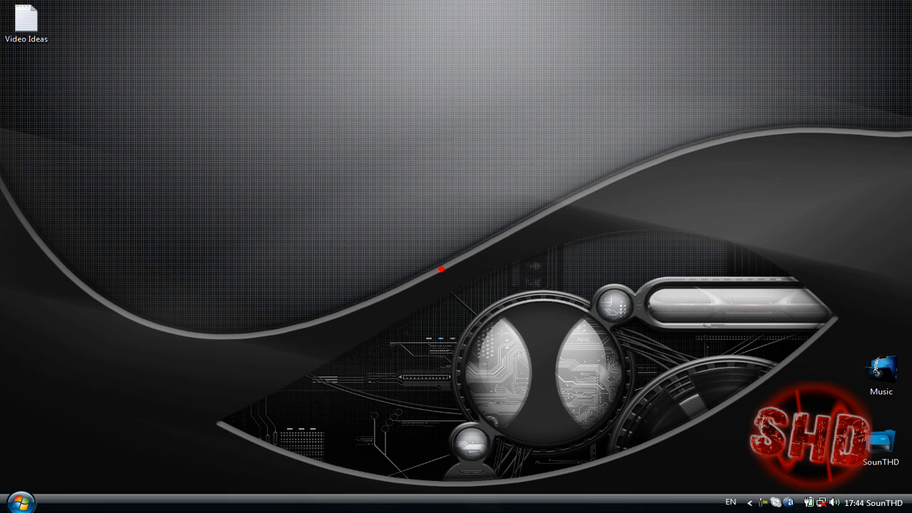